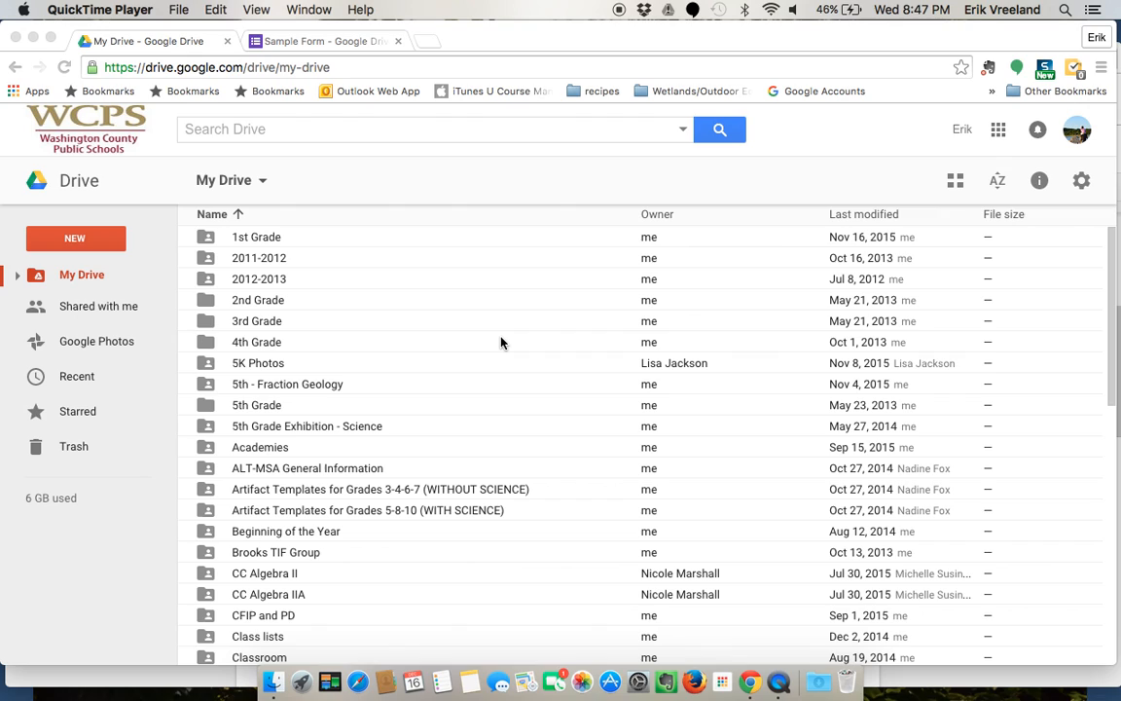
pyautogui.moveTo(288, 300)
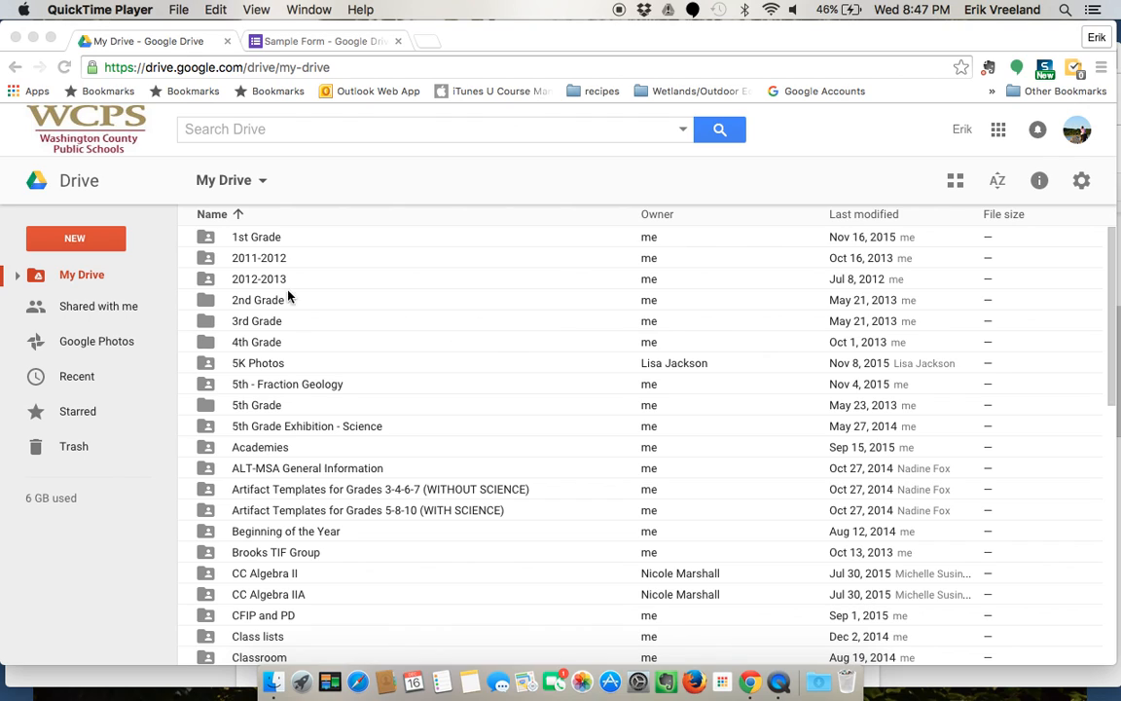
pyautogui.moveTo(211, 277)
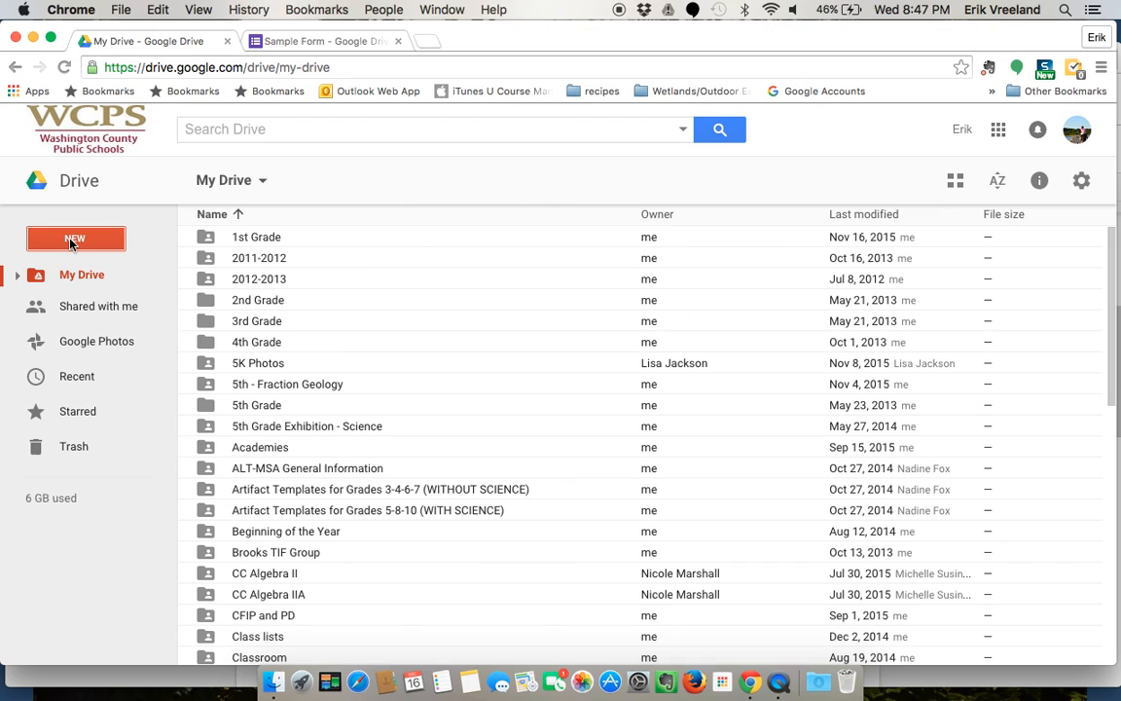
# Reveal Drive's New menu with the More submenu listing Google Forms and other apps
pyautogui.click(74, 237)
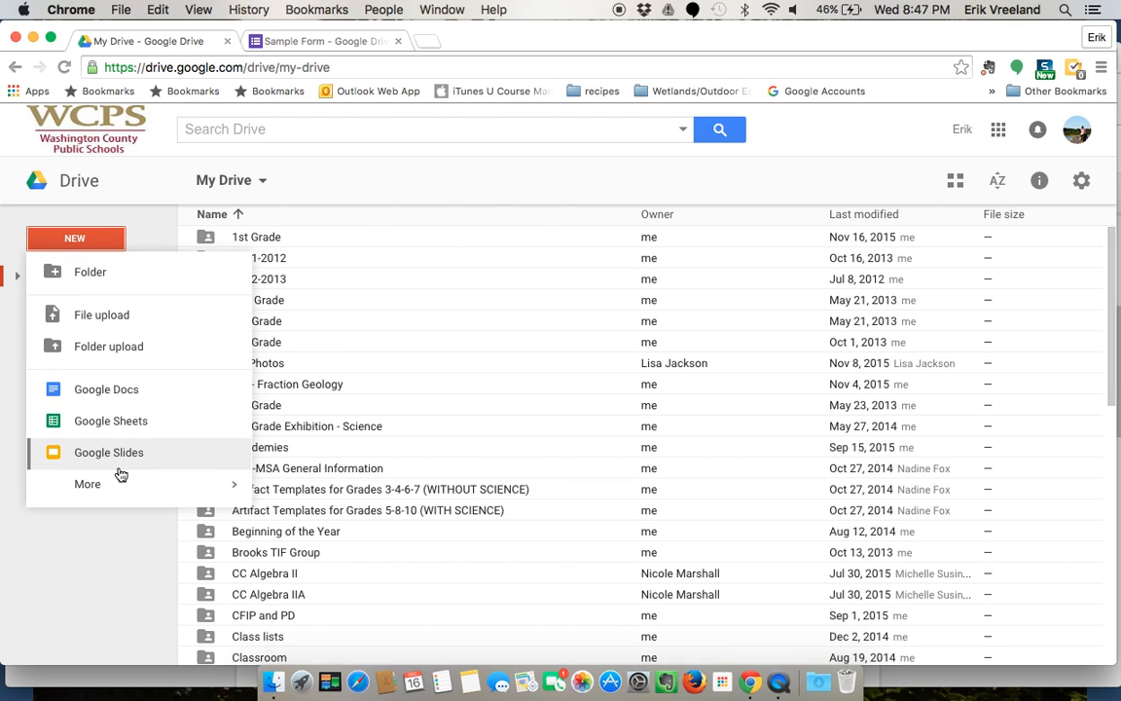
pyautogui.click(88, 483)
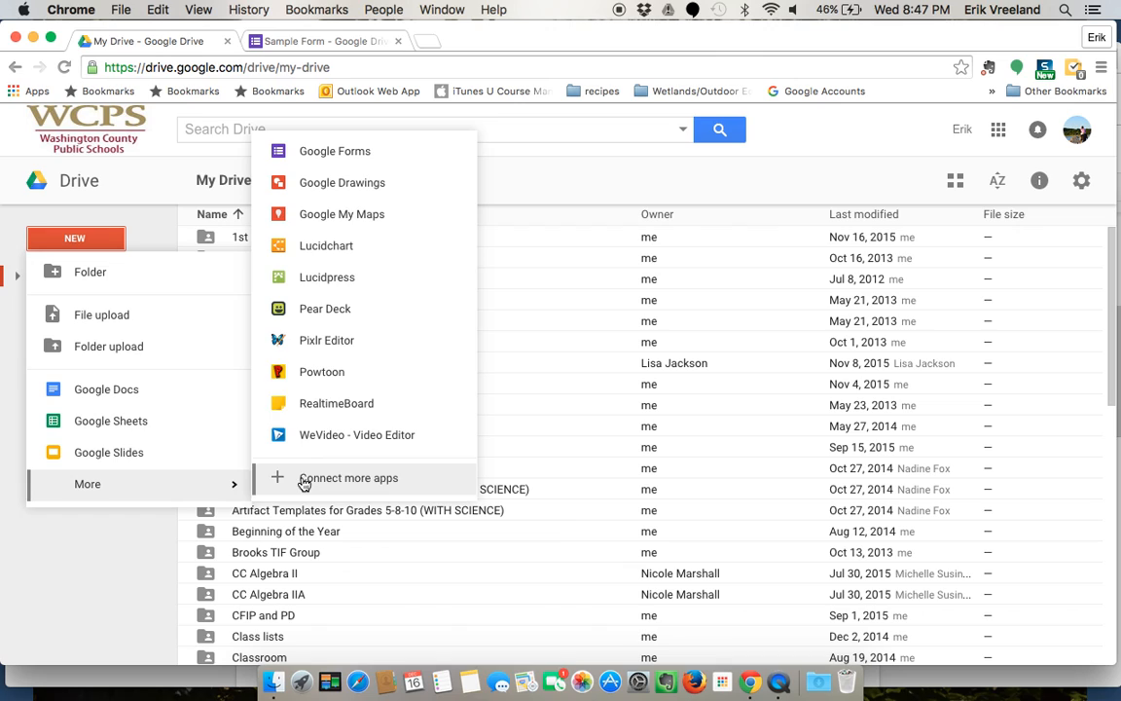
pyautogui.moveTo(339, 155)
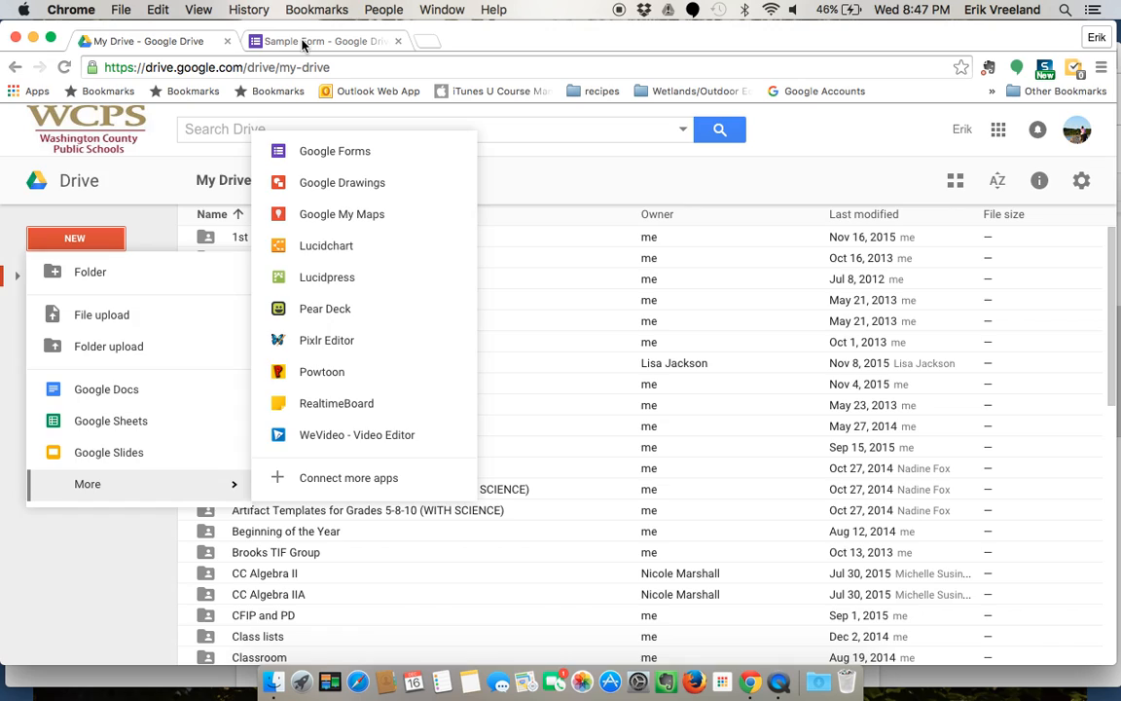
# Switch to the Sample Form editor and start editing its title and description fields
pyautogui.click(321, 41)
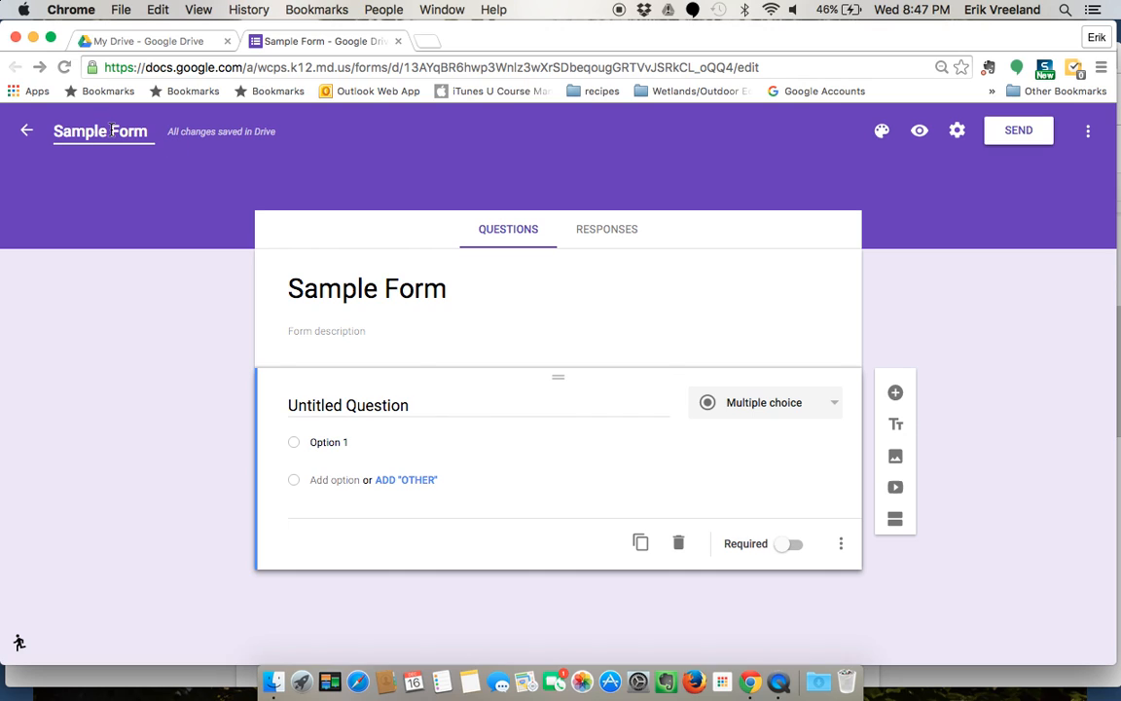
pyautogui.doubleClick(78, 133)
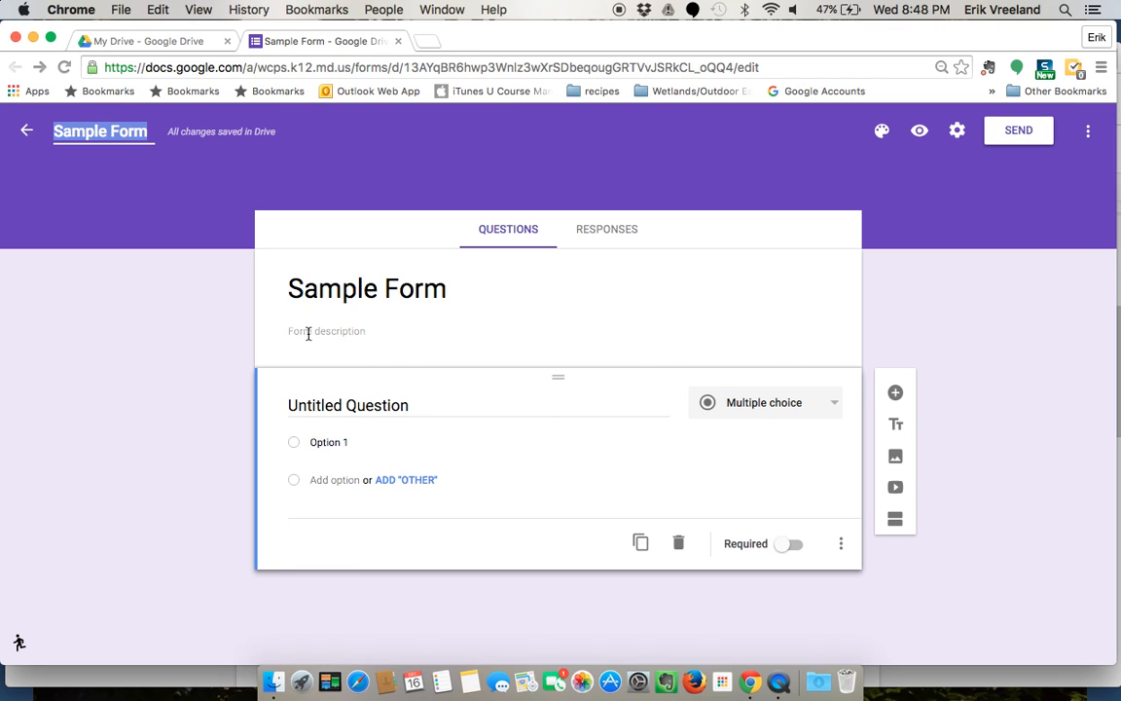
pyautogui.click(346, 331)
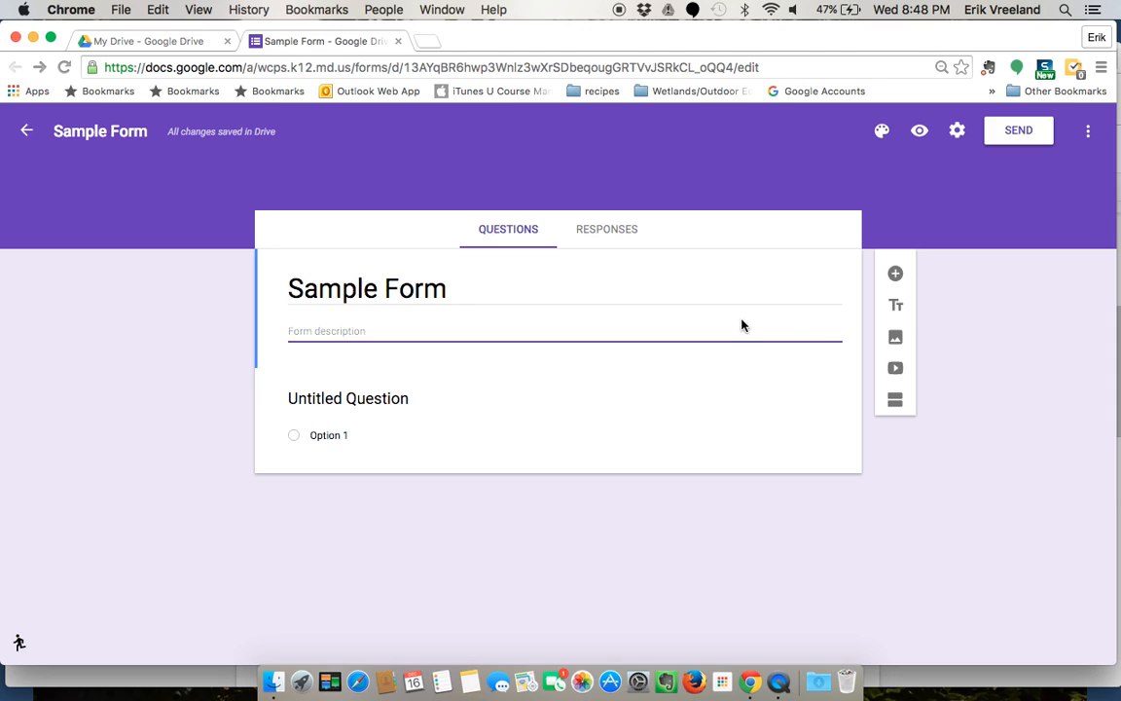
pyautogui.moveTo(895, 305)
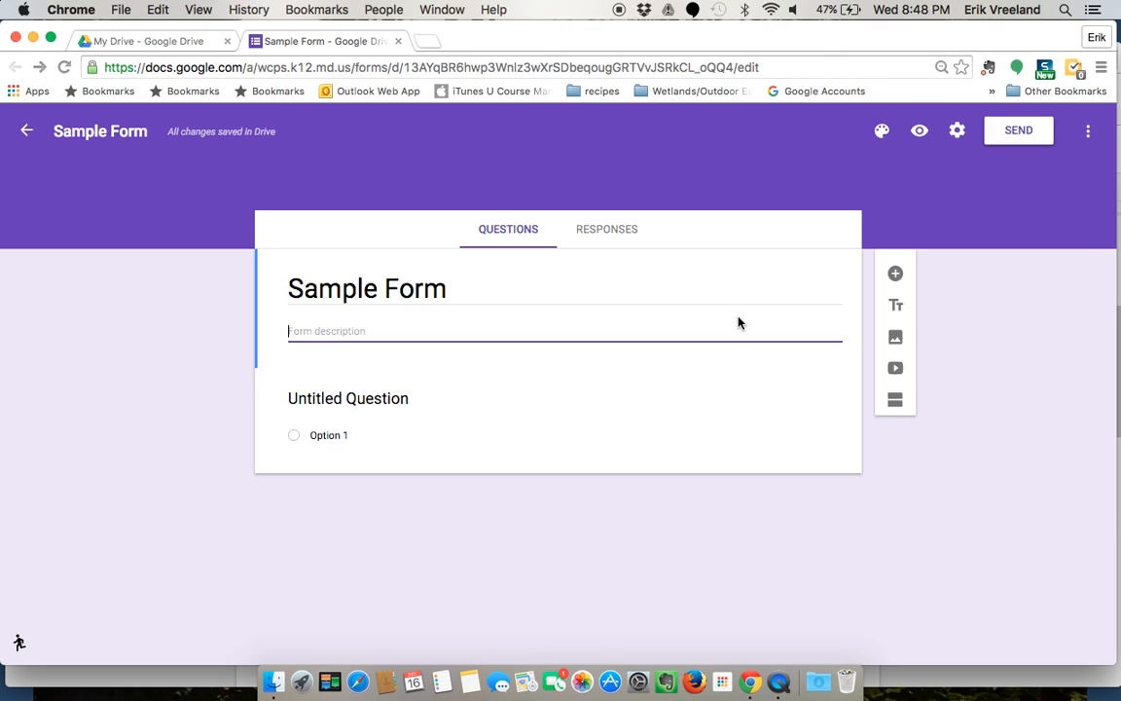
pyautogui.moveTo(849, 142)
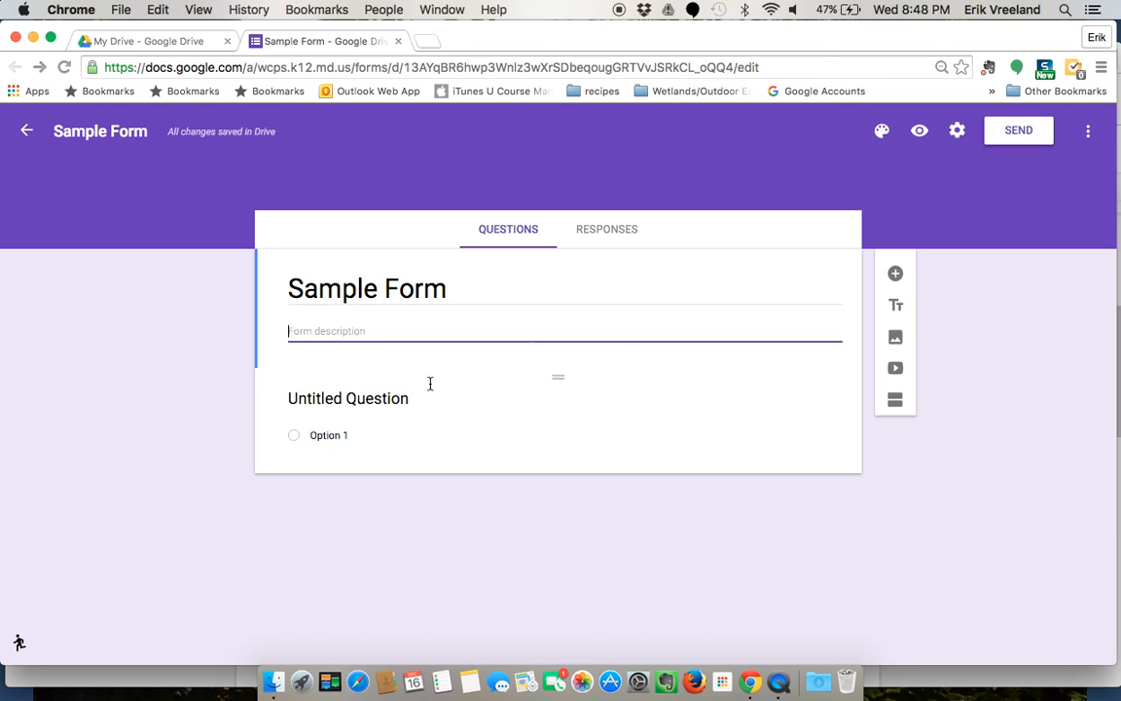
pyautogui.moveTo(880, 129)
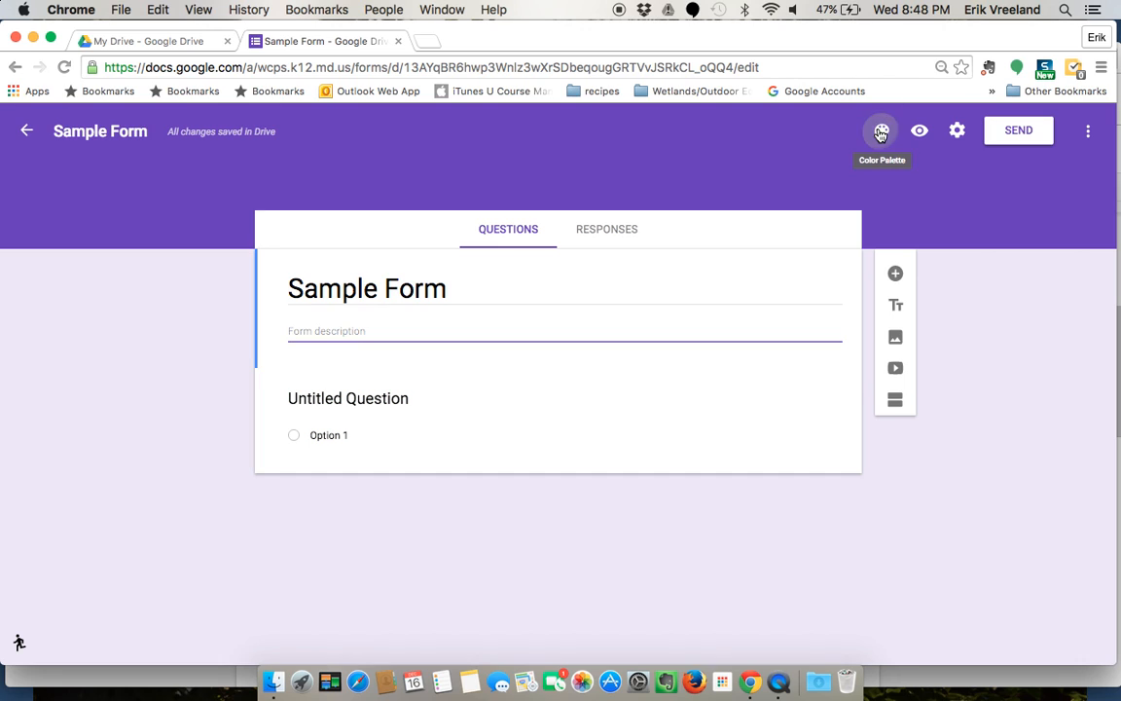
# Turn the form's colour orange and bring up the Select Theme image gallery
pyautogui.click(880, 130)
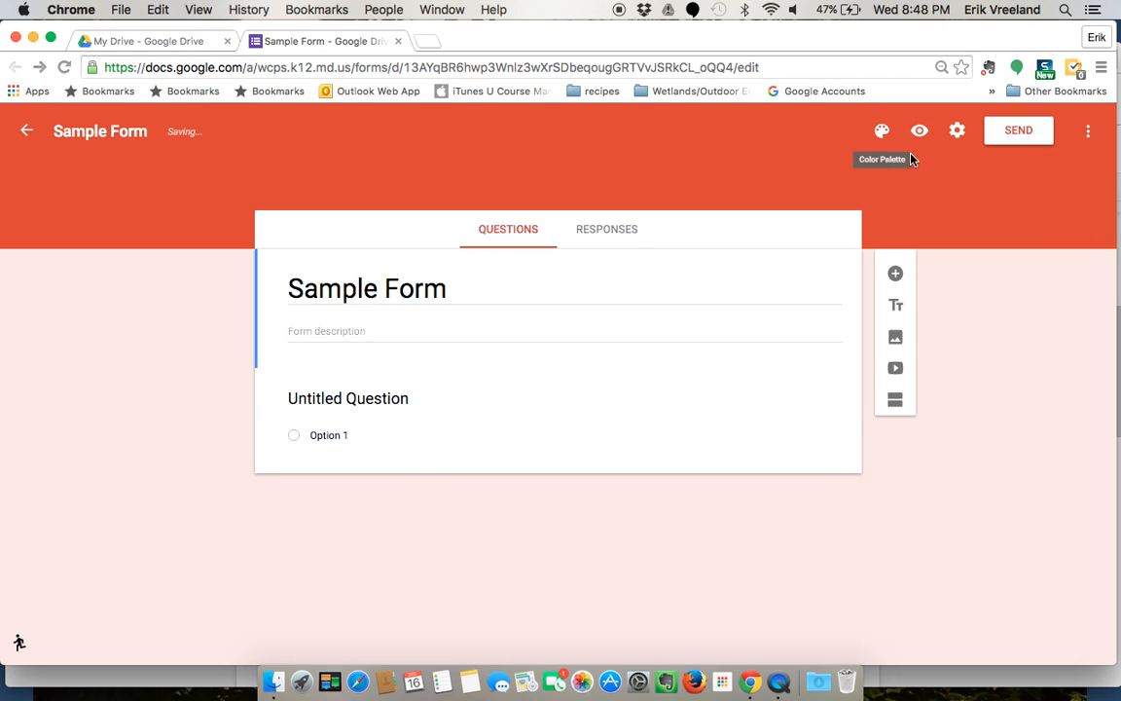
pyautogui.moveTo(919, 131)
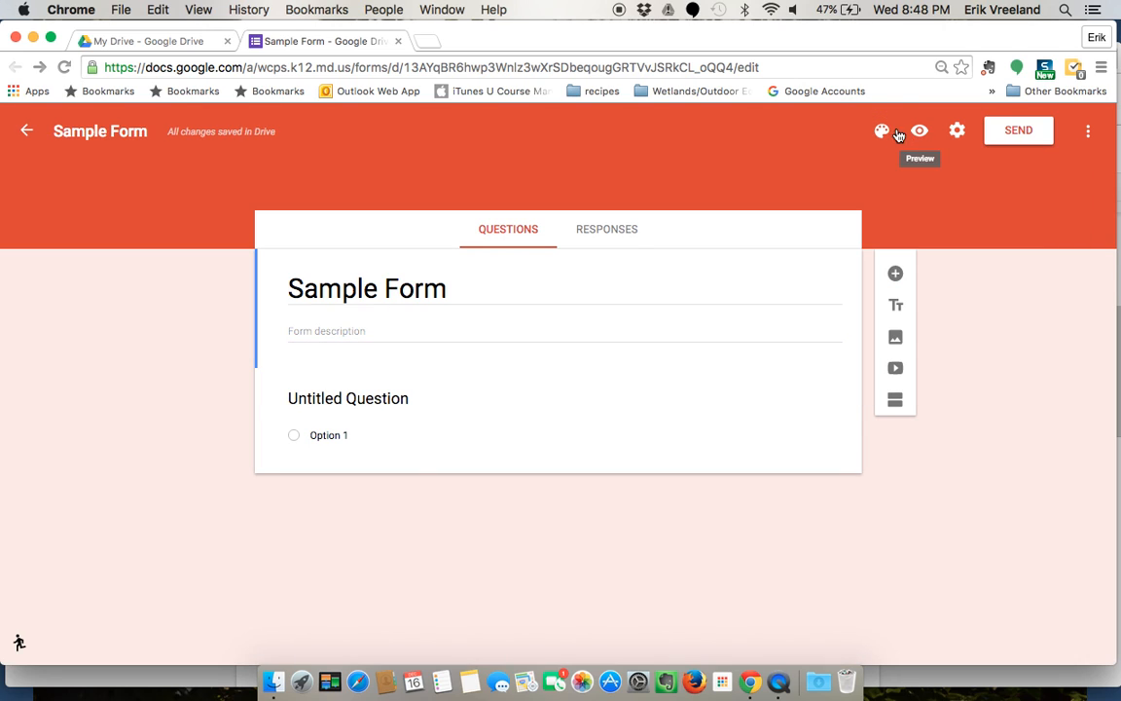
pyautogui.click(882, 129)
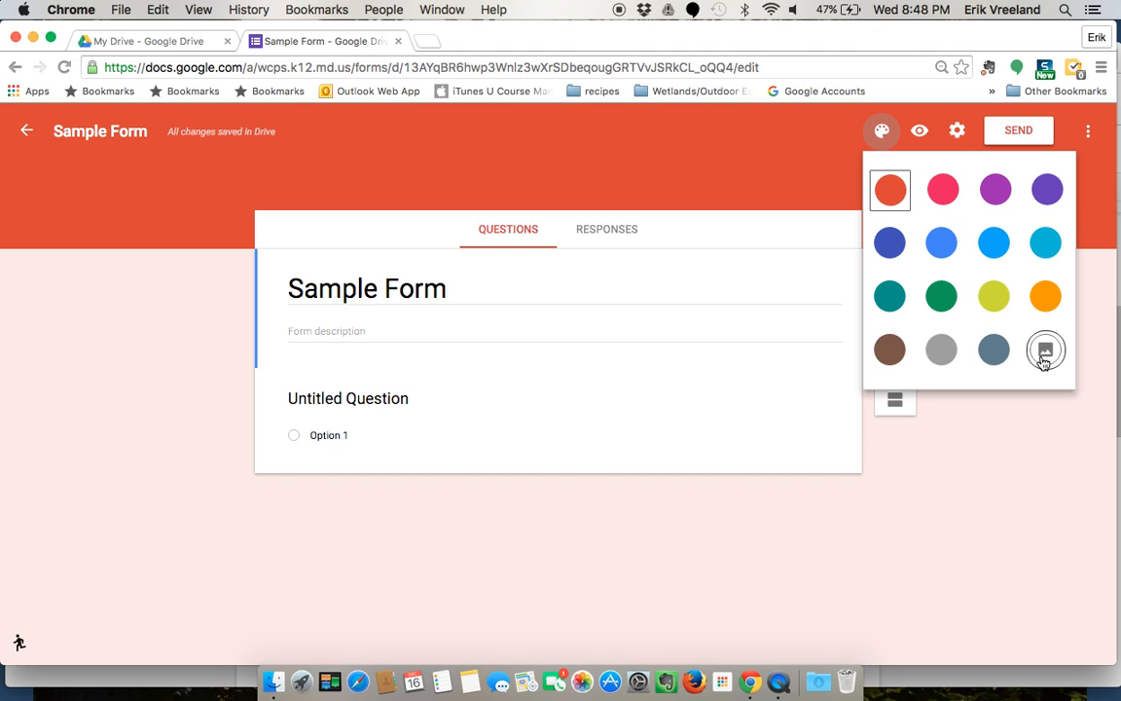
pyautogui.click(1045, 351)
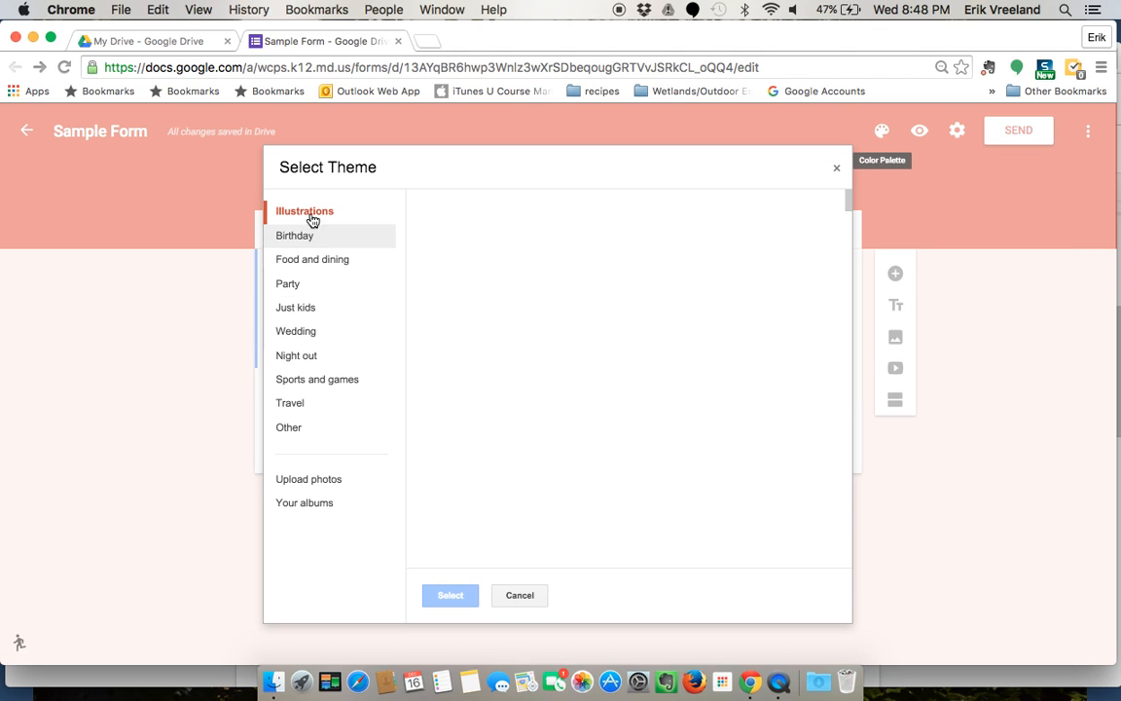
# Browse Birthday, Party and Just kids themes and apply the orange flower pattern header
pyautogui.click(296, 233)
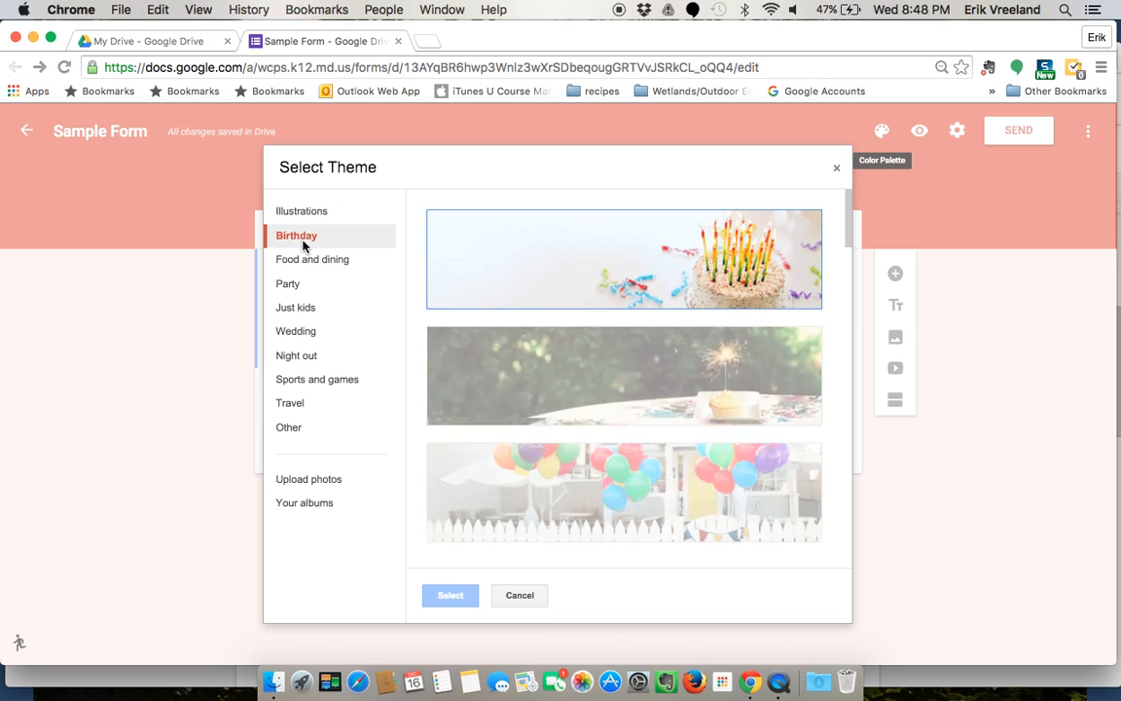
pyautogui.click(288, 285)
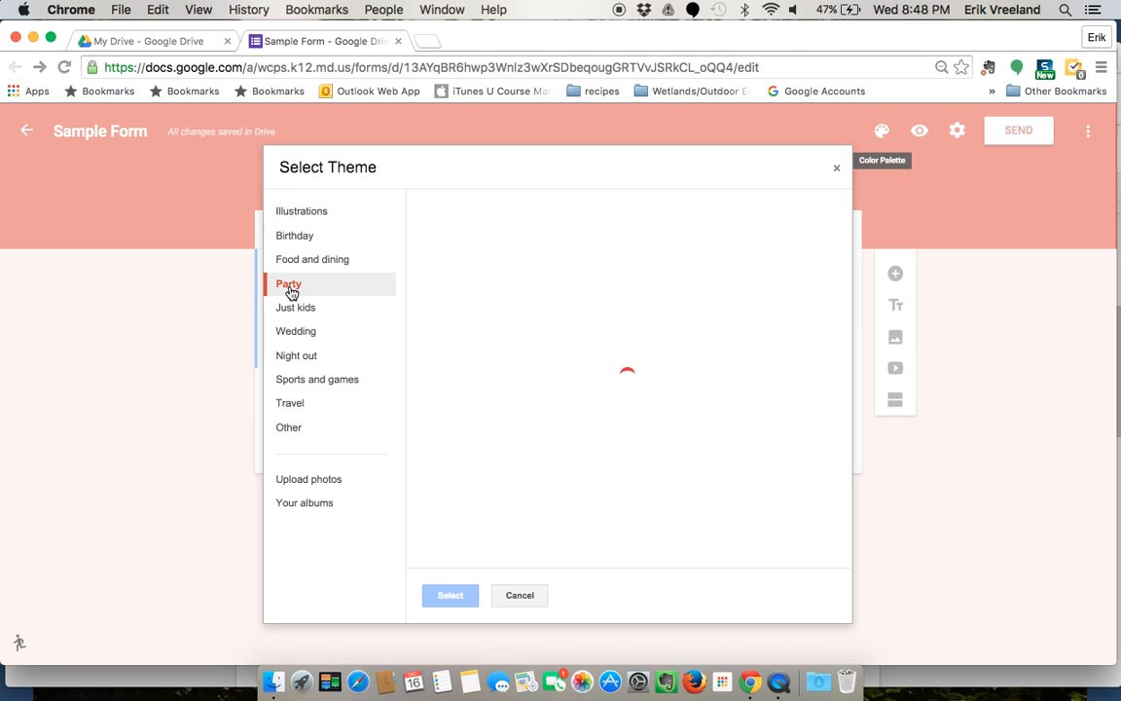
pyautogui.click(296, 308)
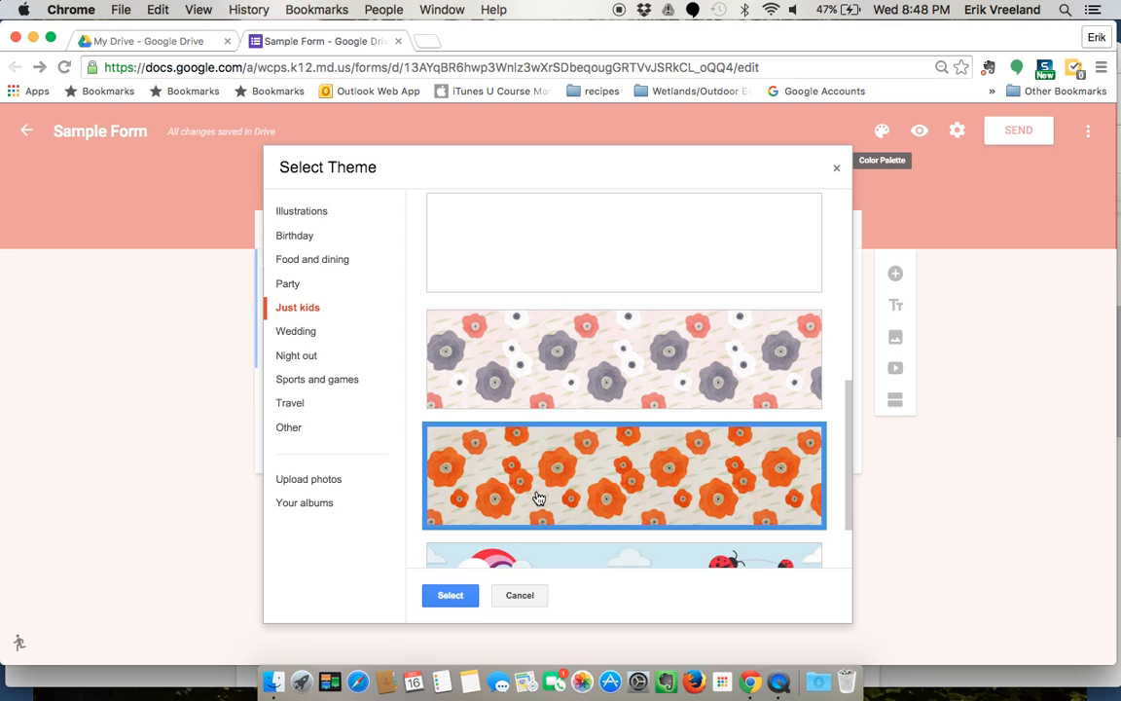
pyautogui.click(450, 595)
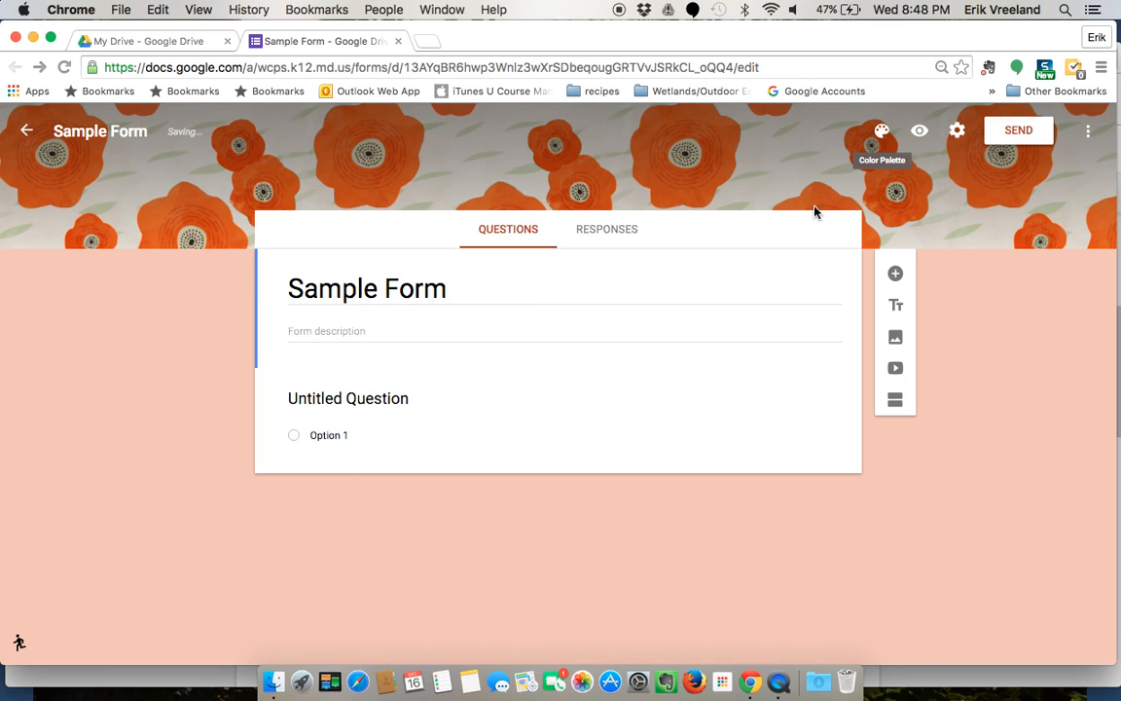
pyautogui.moveTo(1041, 218)
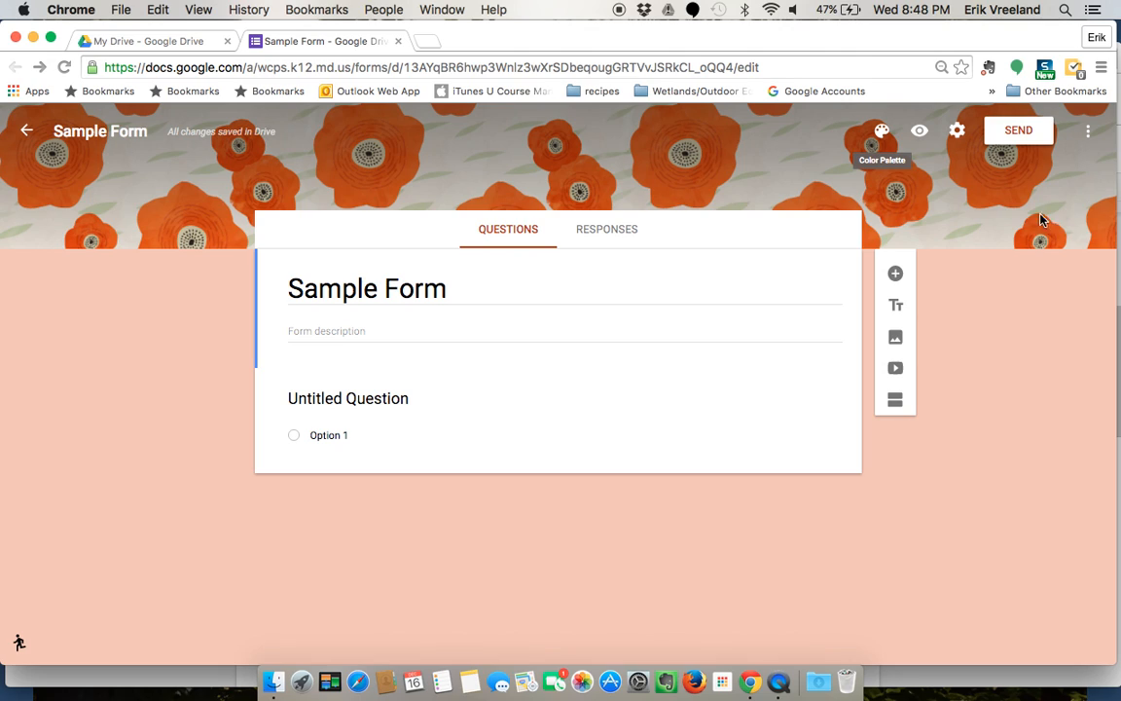
pyautogui.moveTo(896, 272)
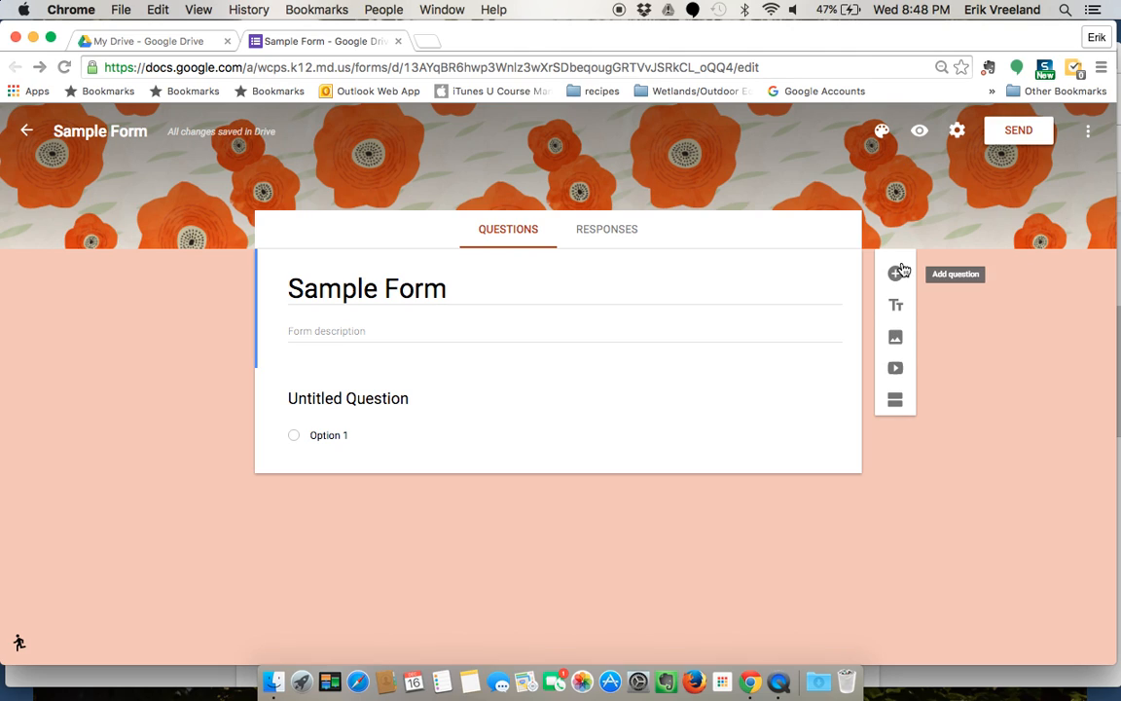
pyautogui.moveTo(895, 429)
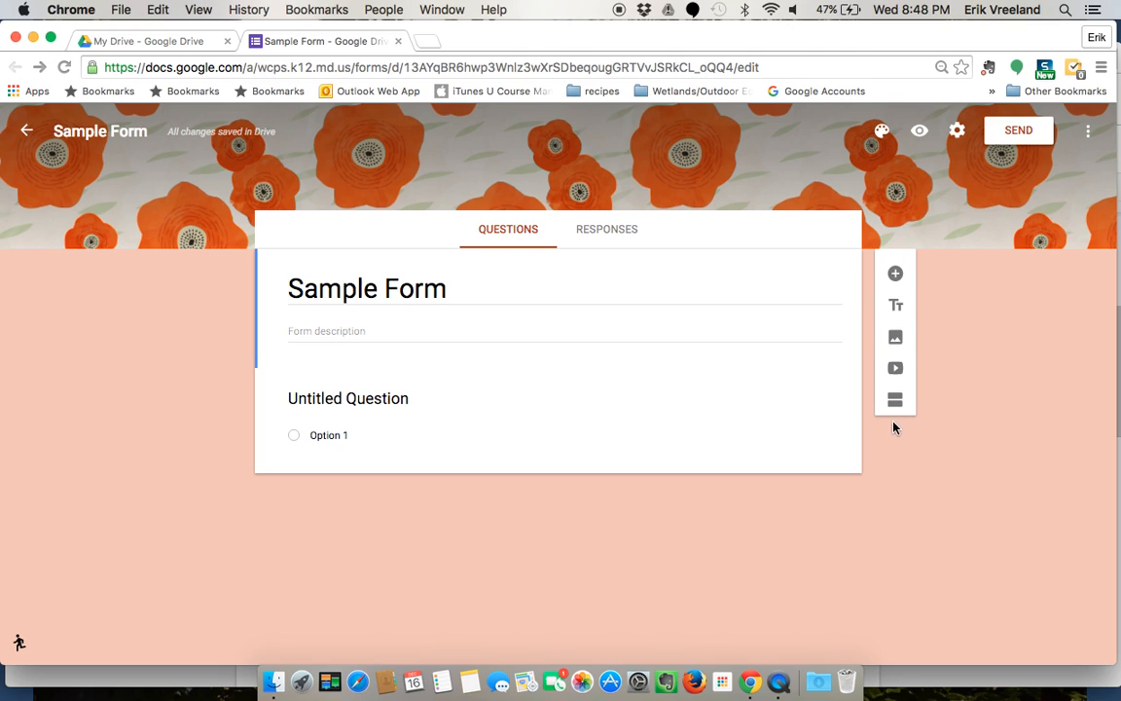
pyautogui.moveTo(895, 304)
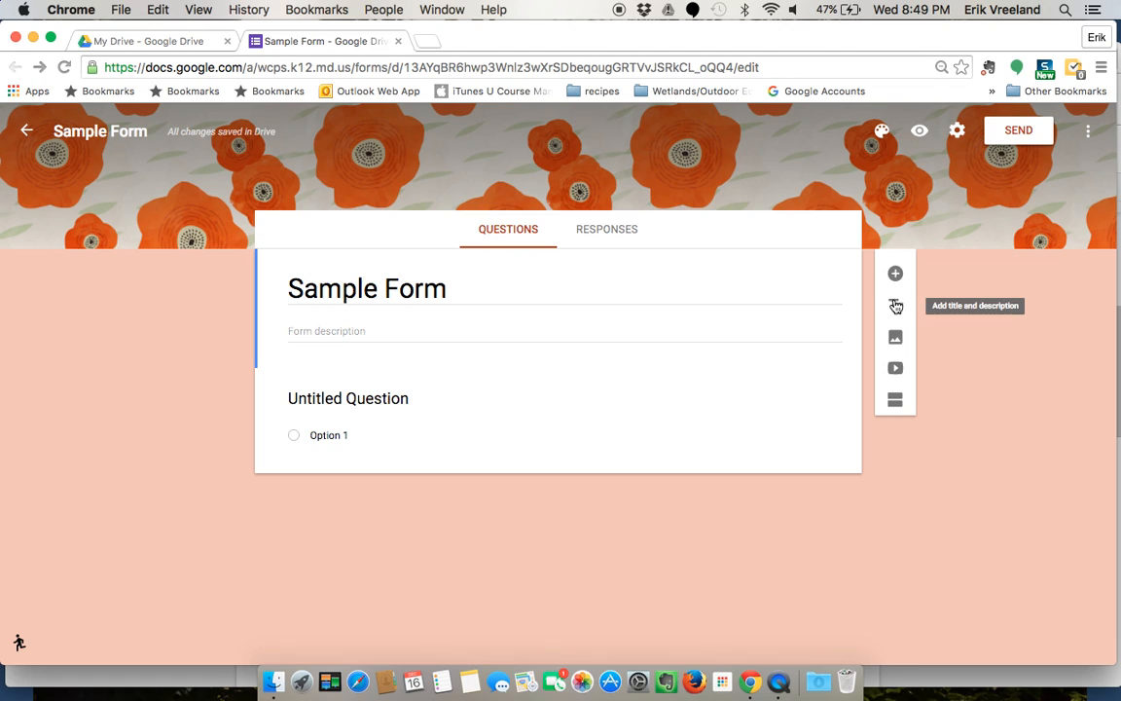
pyautogui.moveTo(895, 367)
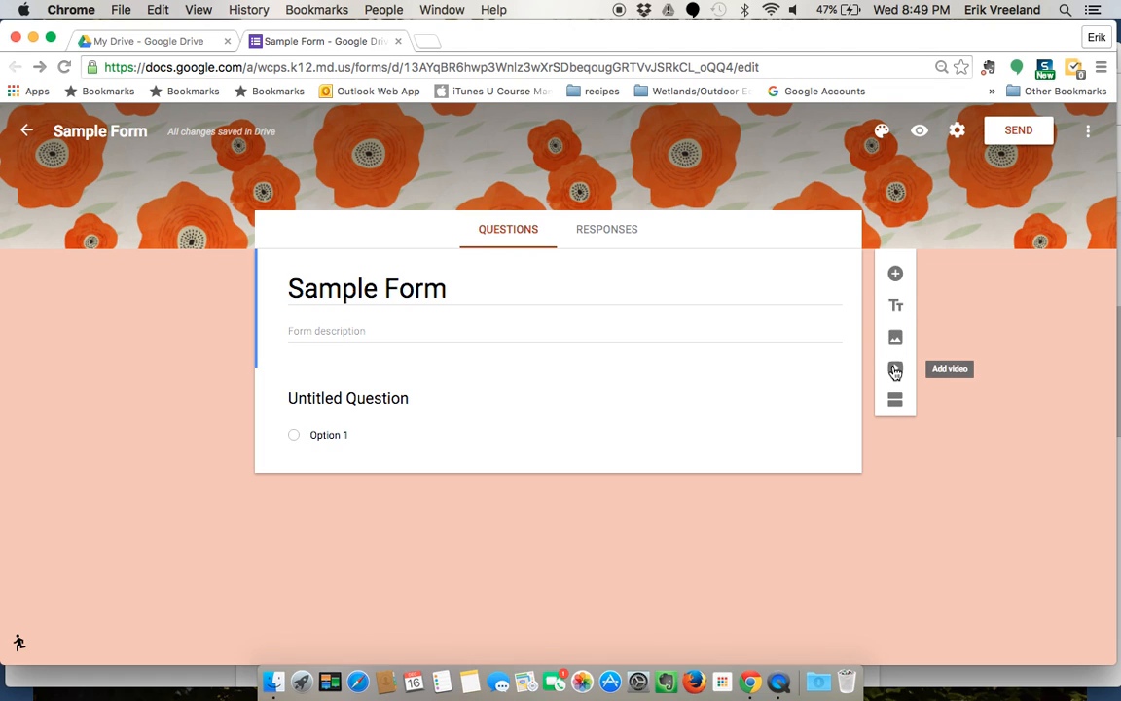
pyautogui.moveTo(895, 401)
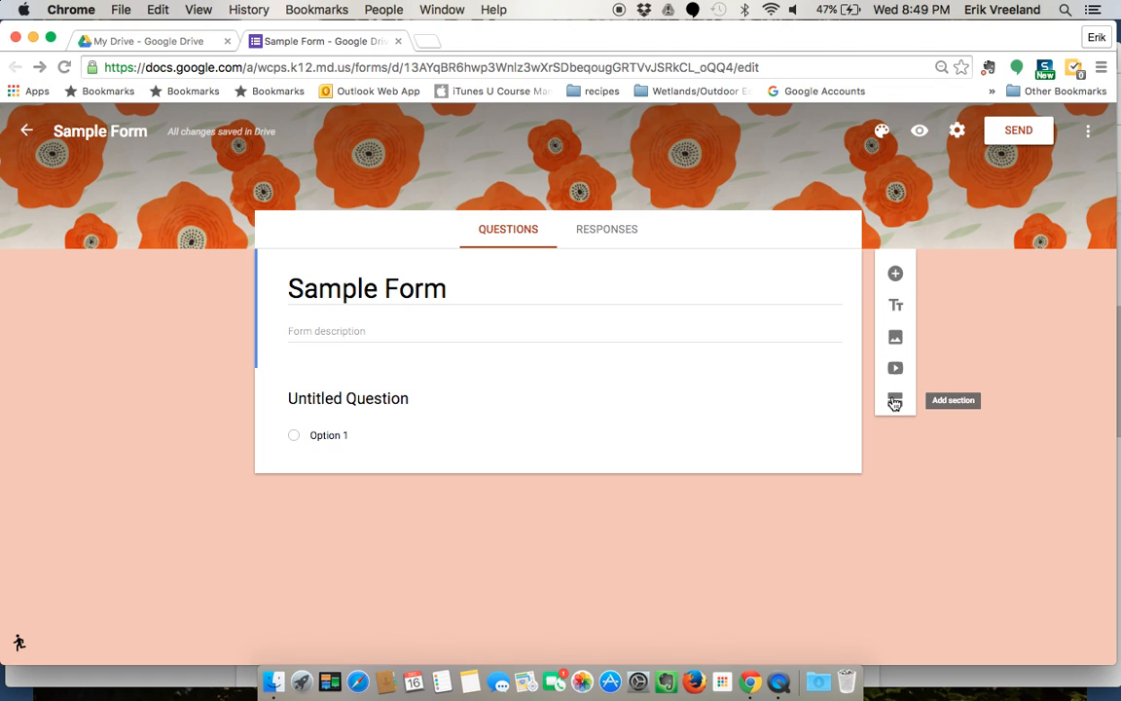
pyautogui.moveTo(895, 401)
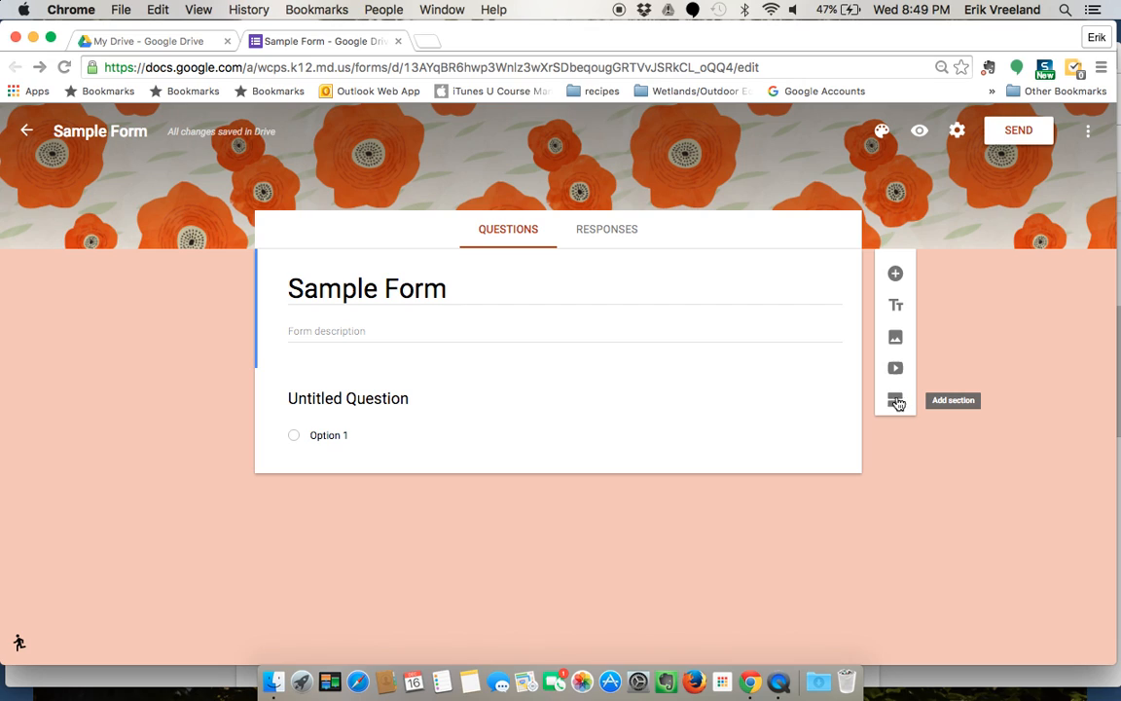
# Add a second 'Untitled Section' after the first section of the form
pyautogui.click(895, 401)
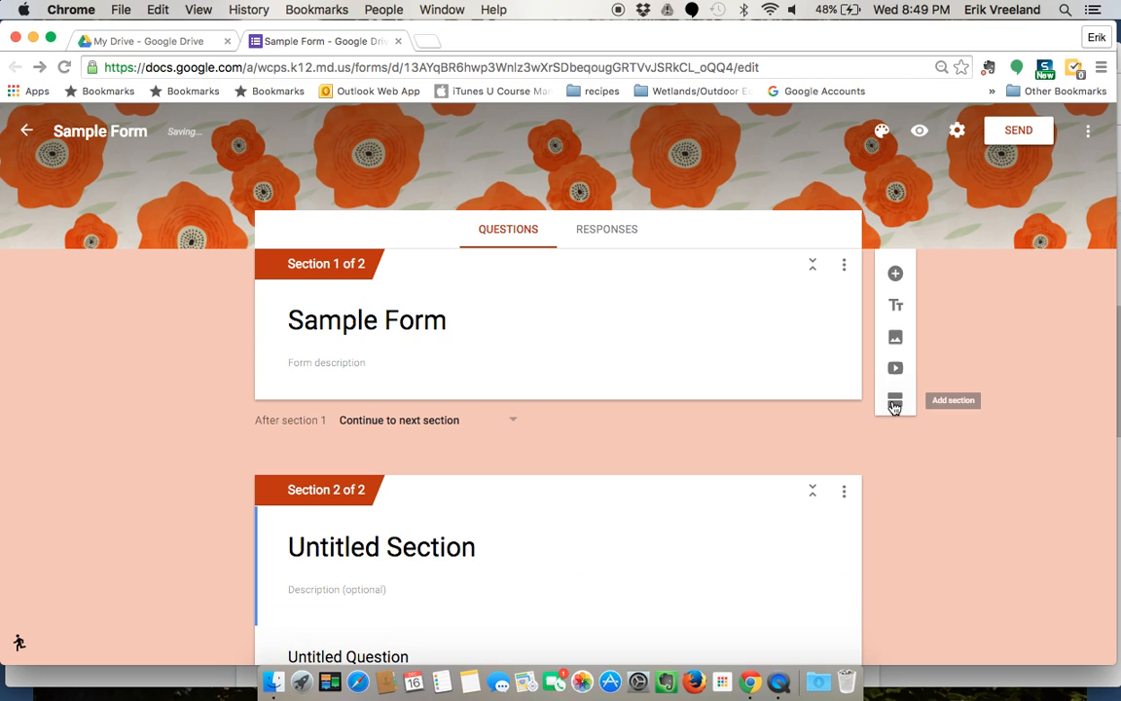